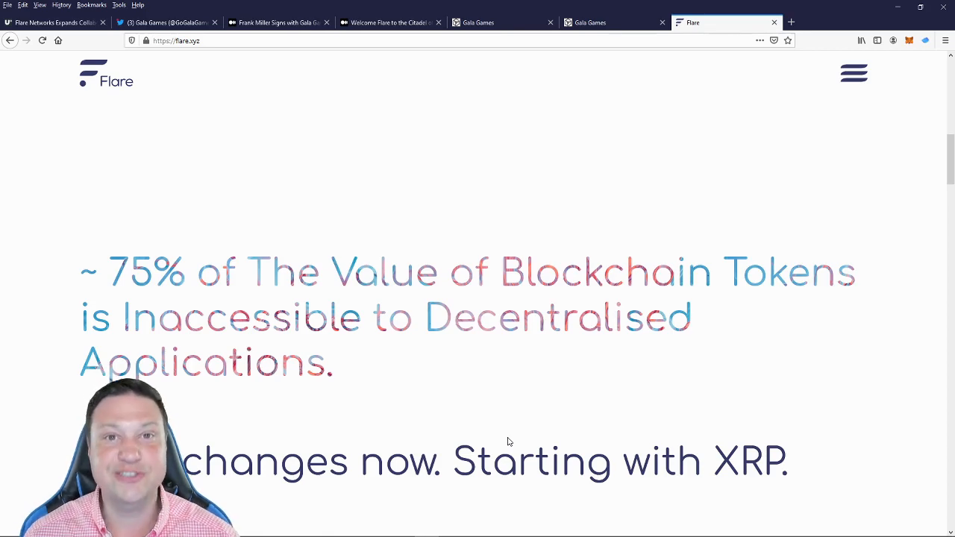
mouse_move(826, 324)
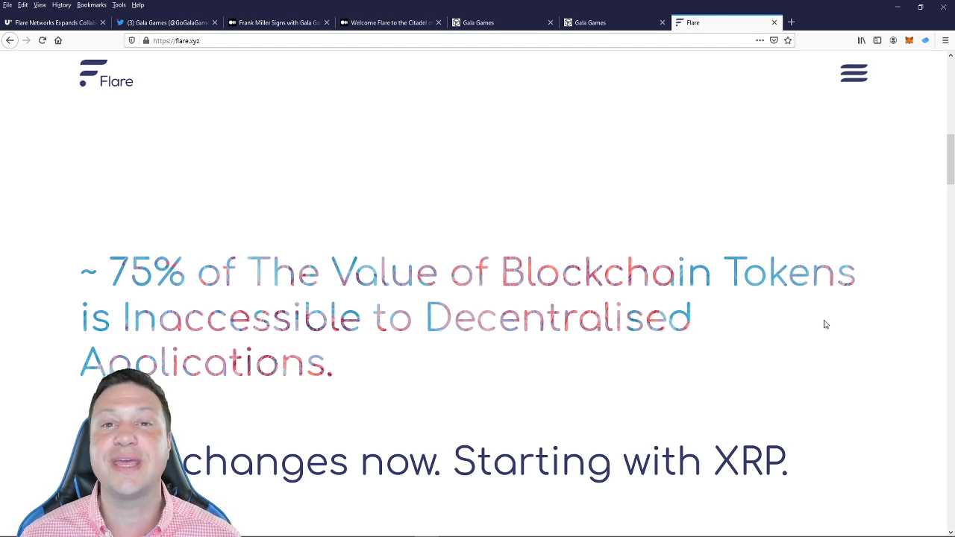
- Switch to the 'Welcome Flare to the Citadel of the Moon!' tab and scroll to its banner
click(388, 22)
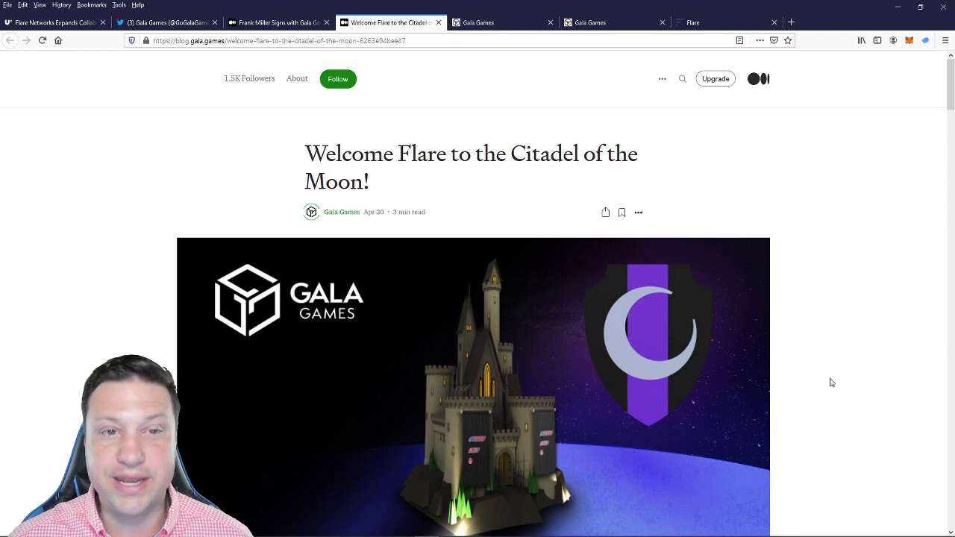
scroll(down, 3)
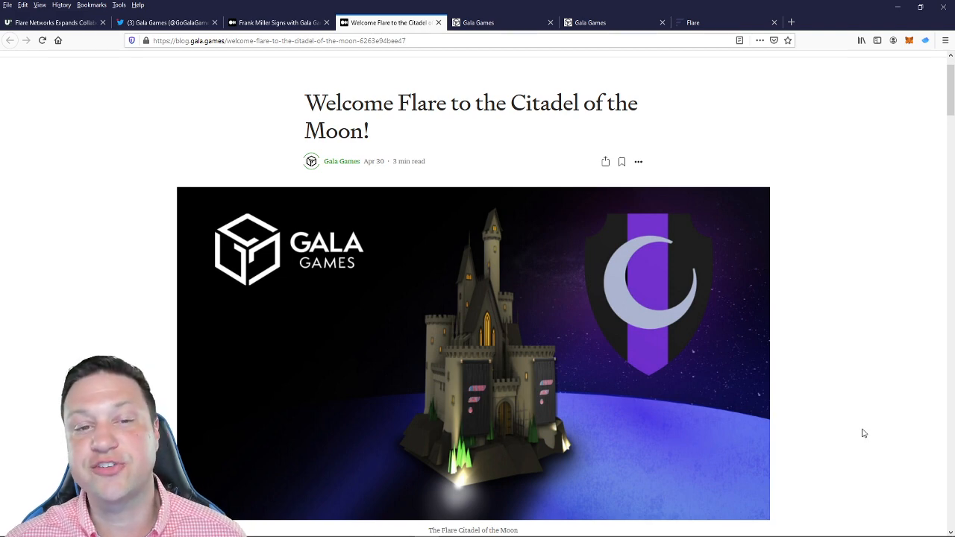
mouse_move(866, 373)
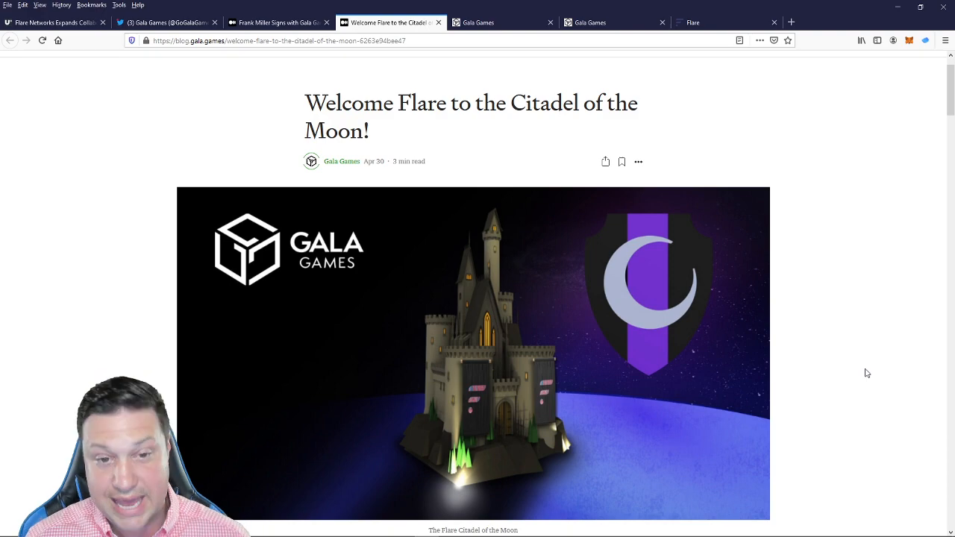
scroll(down, 3)
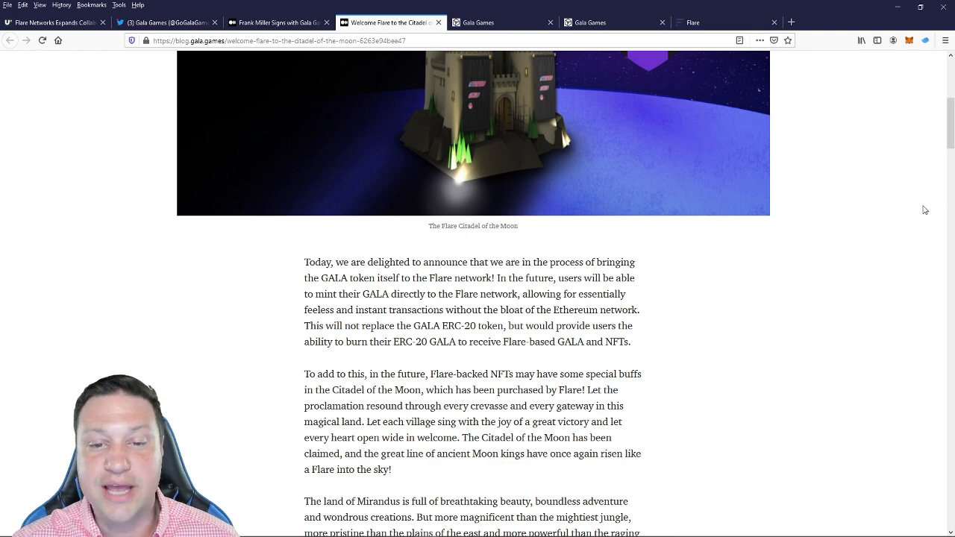
scroll(down, 3)
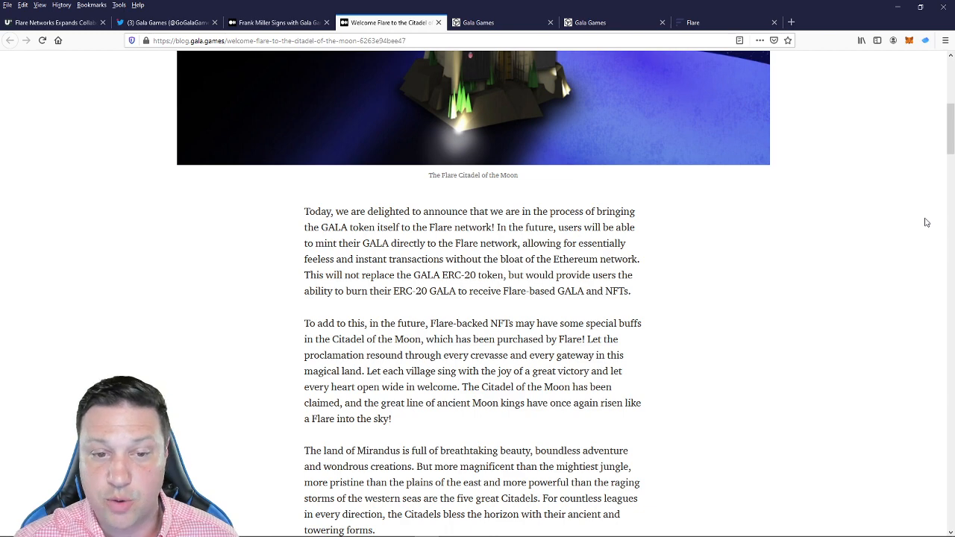
scroll(down, 3)
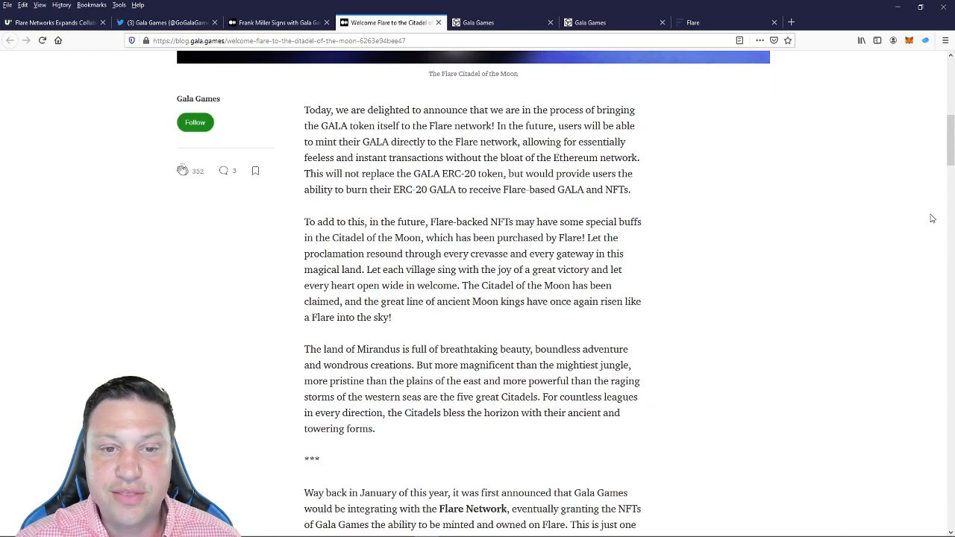
mouse_move(939, 232)
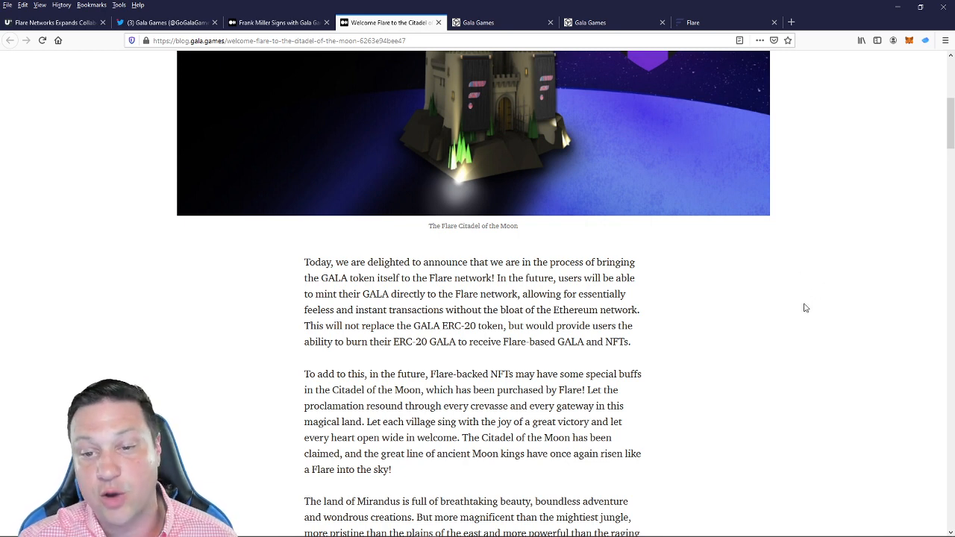
mouse_move(811, 310)
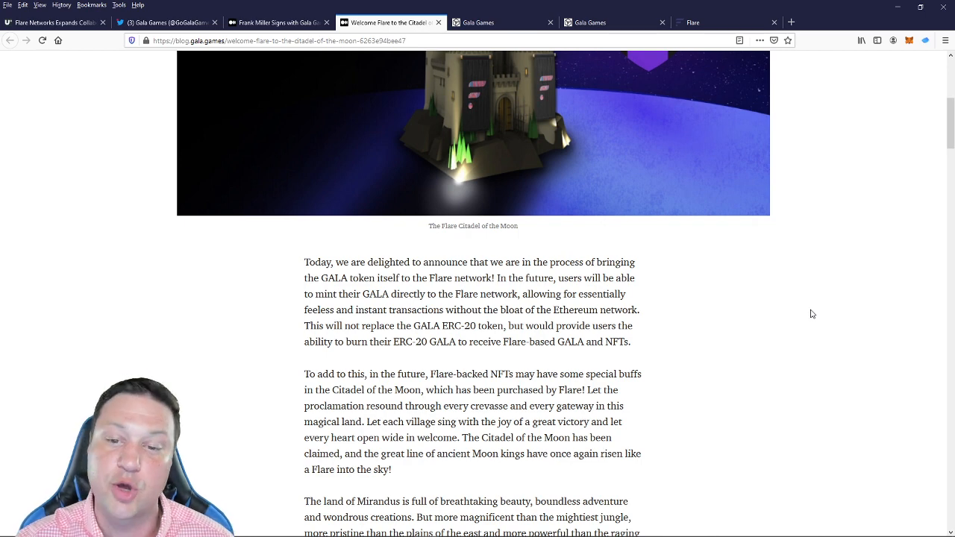
scroll(down, 3)
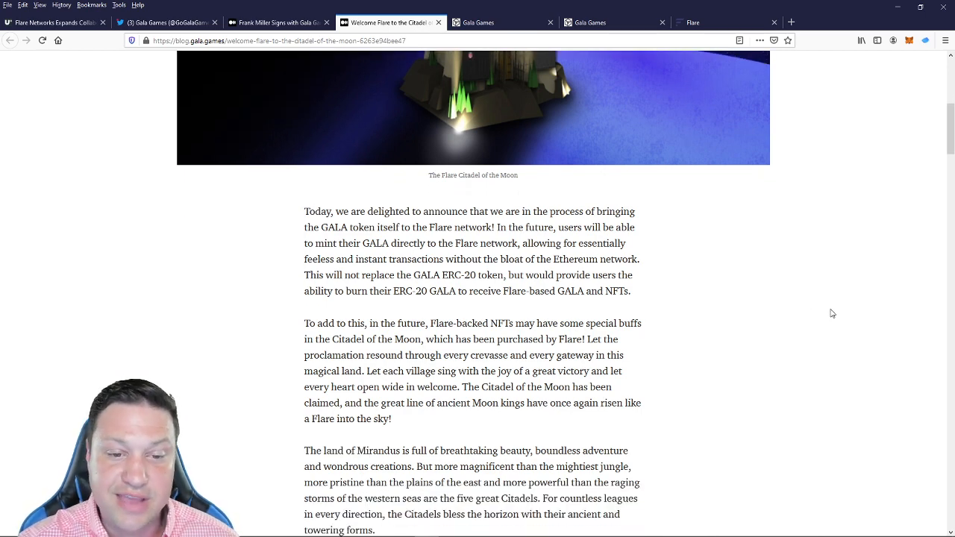
scroll(down, 3)
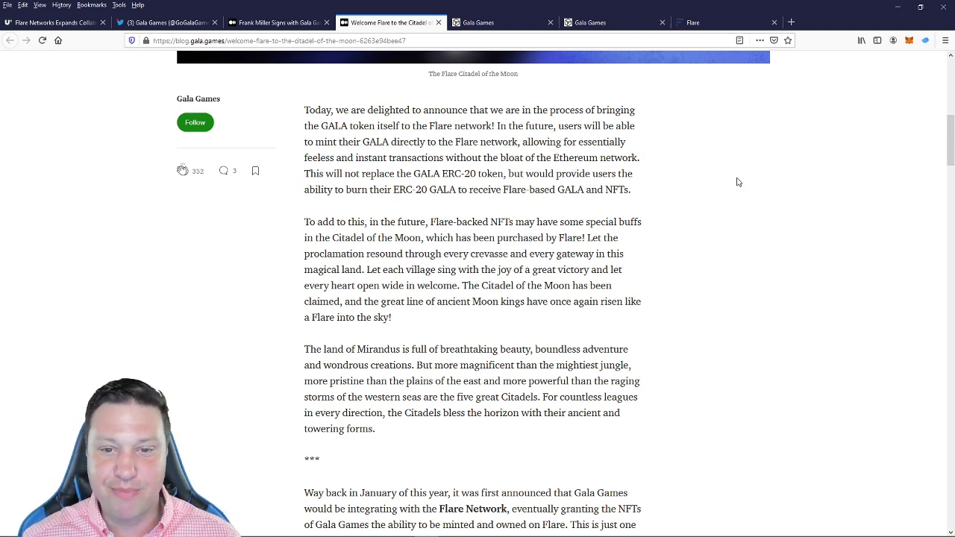
scroll(down, 3)
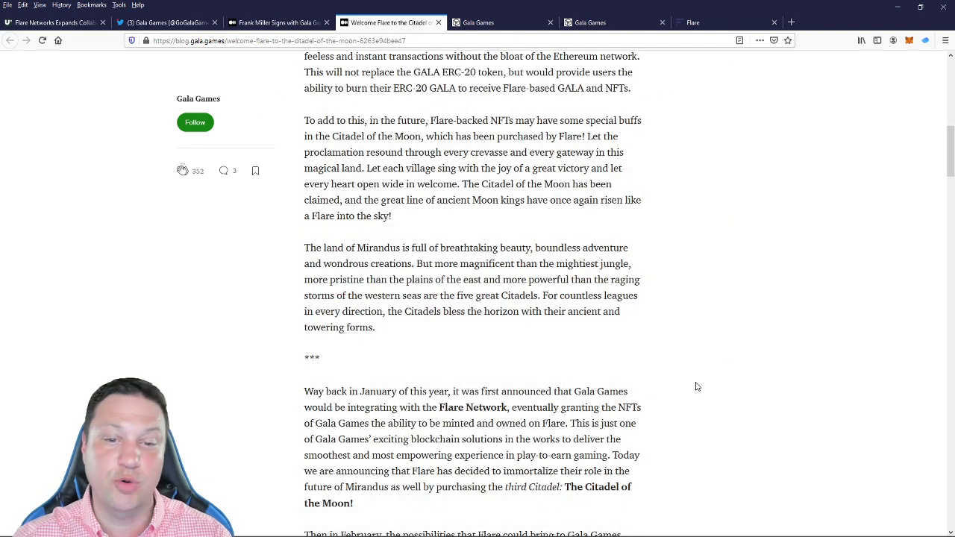
mouse_move(690, 345)
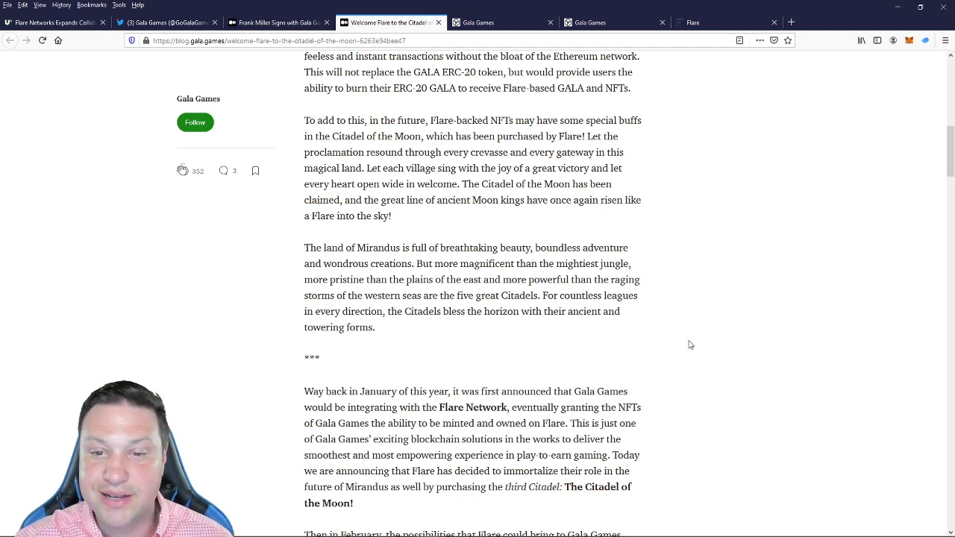
mouse_move(708, 342)
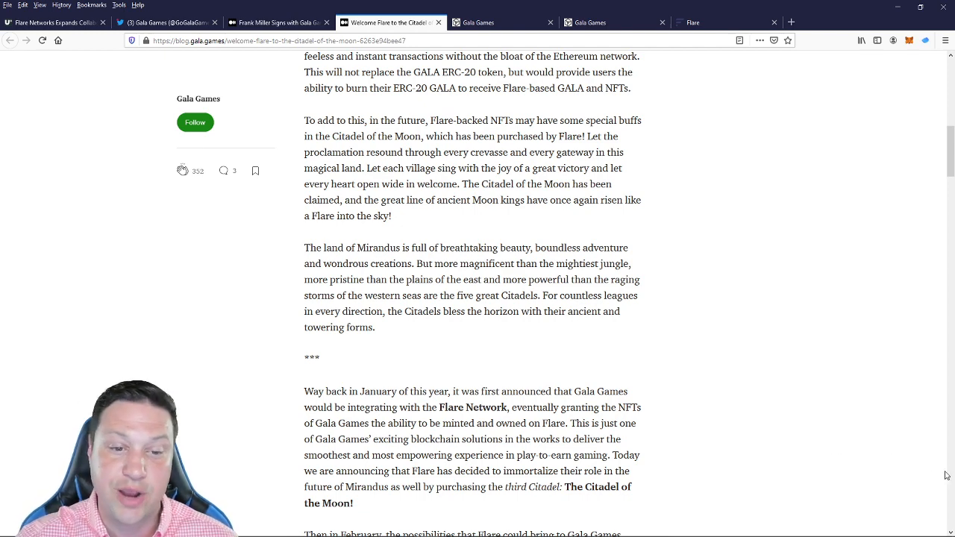
scroll(down, 3)
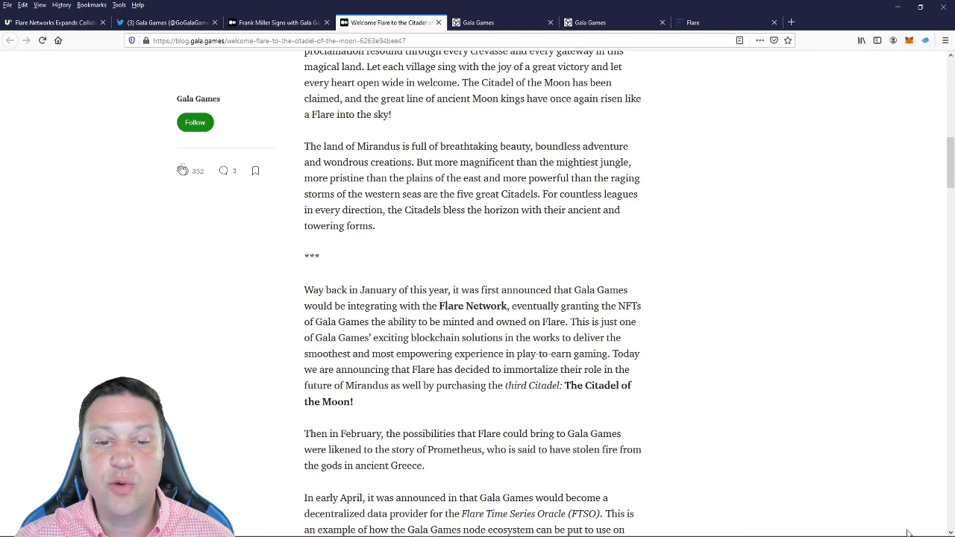
scroll(down, 3)
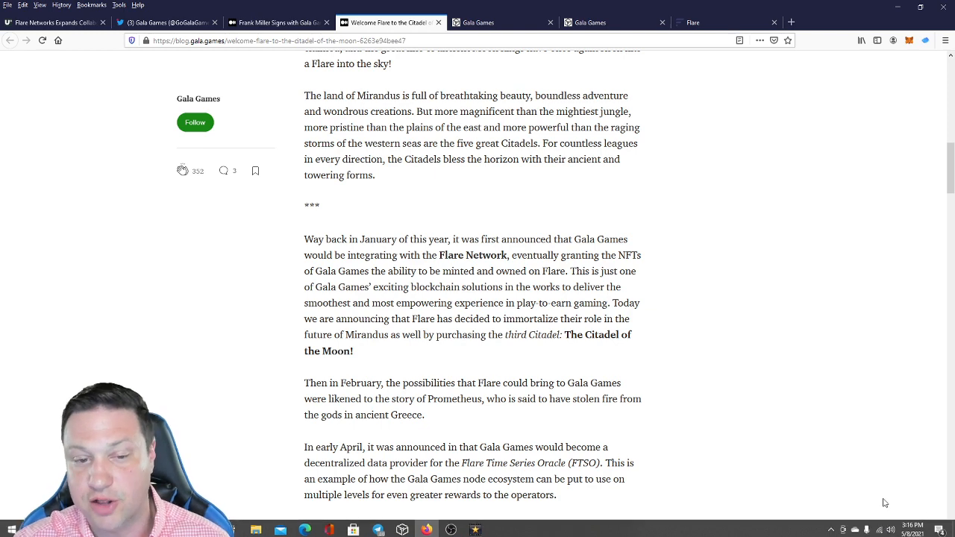
scroll(up, 3)
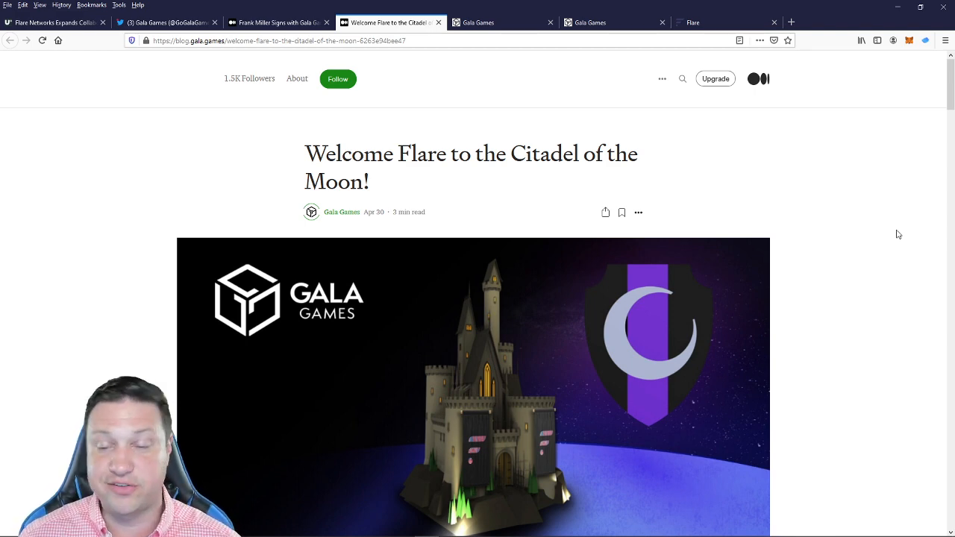
- Switch to the 'Frank Miller Signs with Gala Games' Gala.Art article tab
click(278, 22)
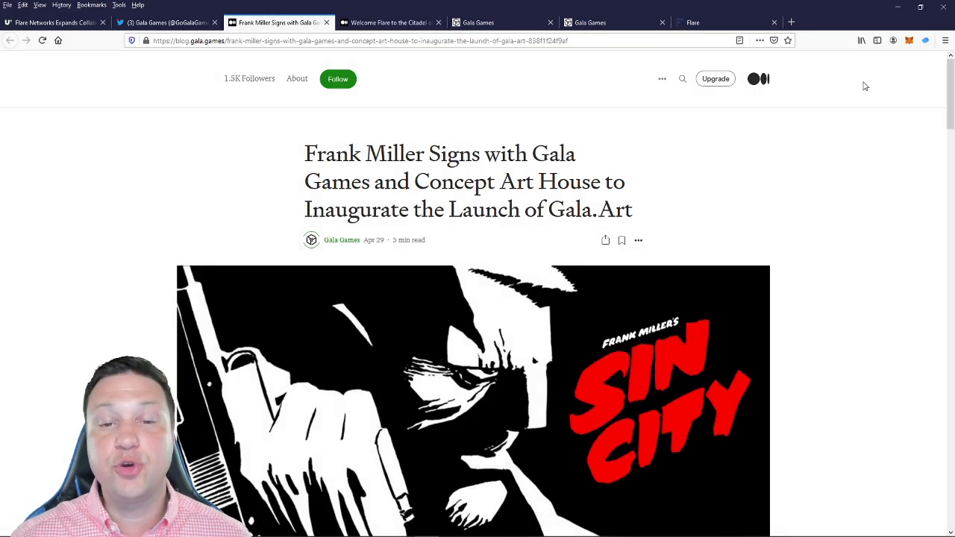
mouse_move(842, 98)
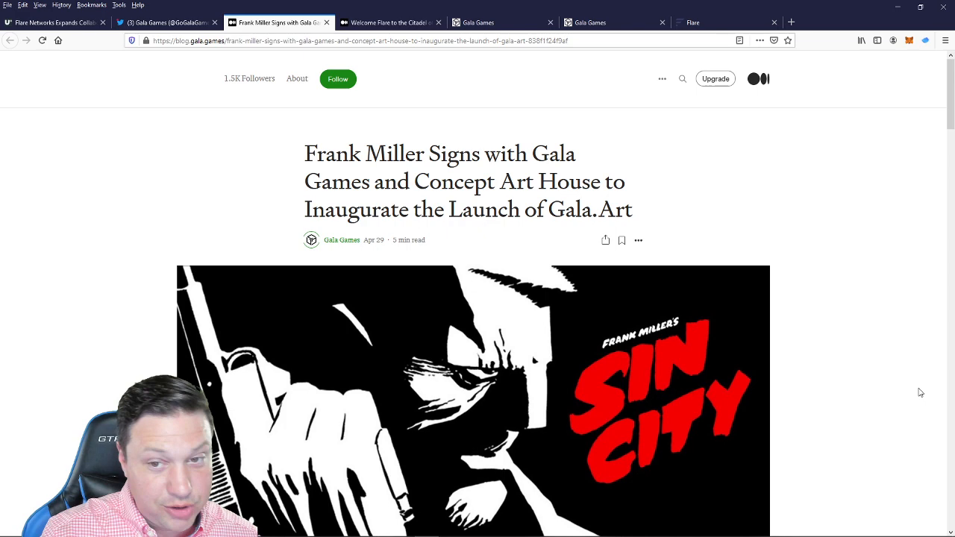
scroll(down, 3)
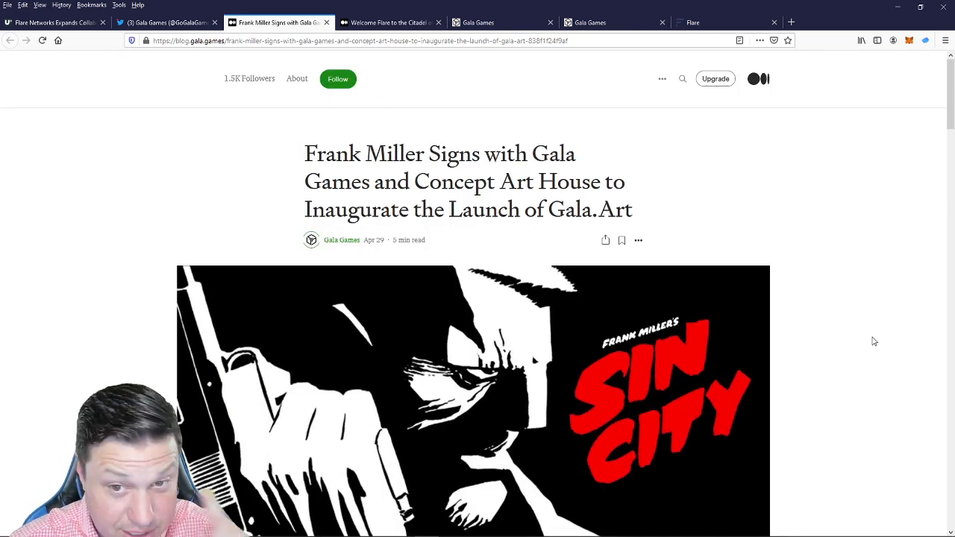
scroll(down, 3)
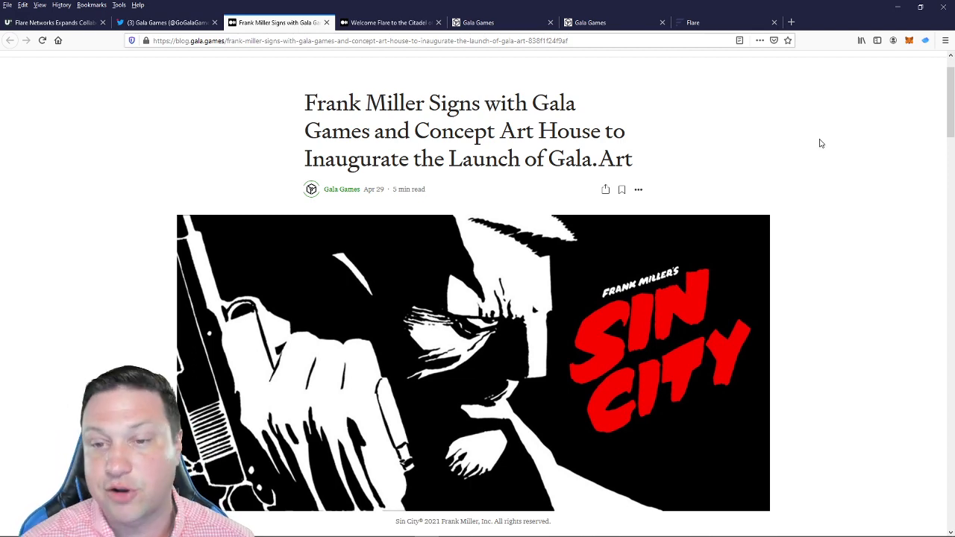
scroll(down, 3)
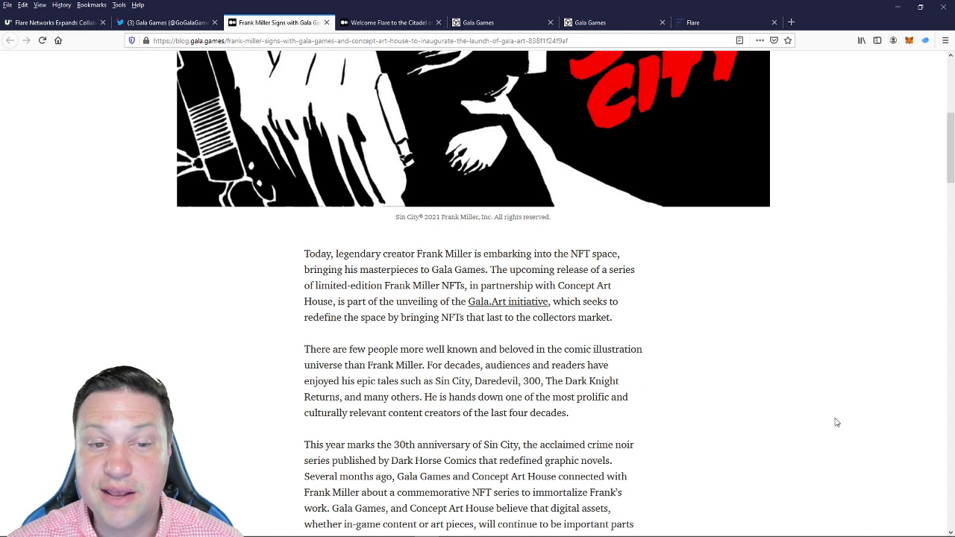
mouse_move(838, 429)
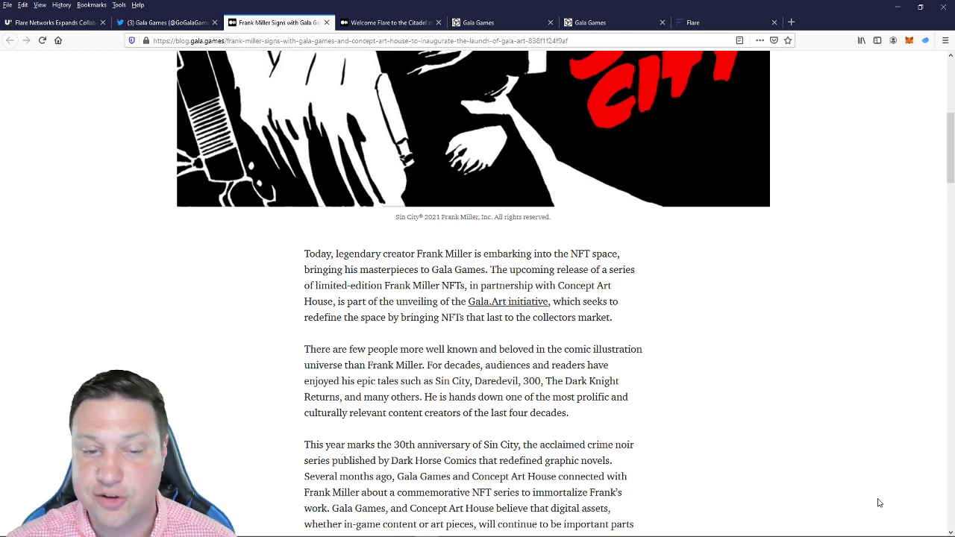
scroll(down, 3)
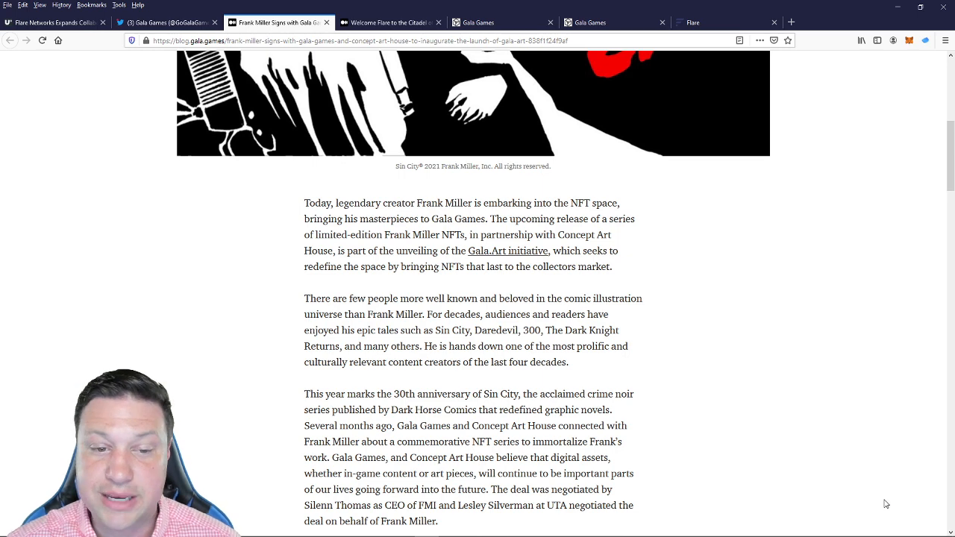
scroll(down, 3)
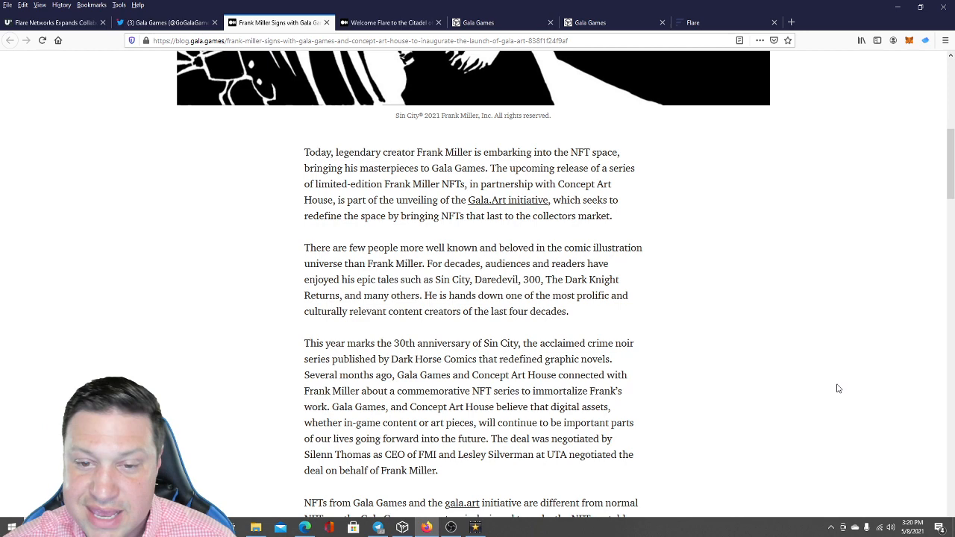
mouse_move(847, 426)
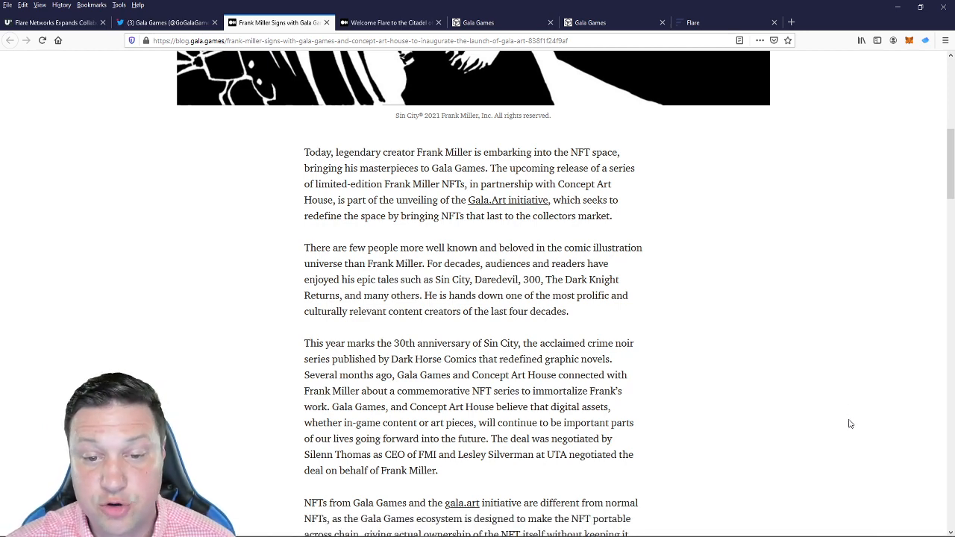
scroll(down, 3)
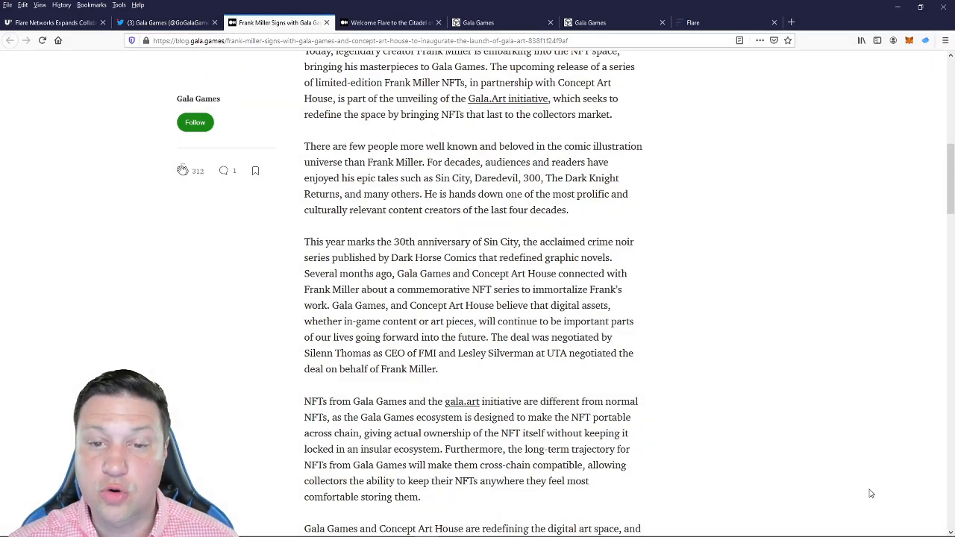
mouse_move(884, 478)
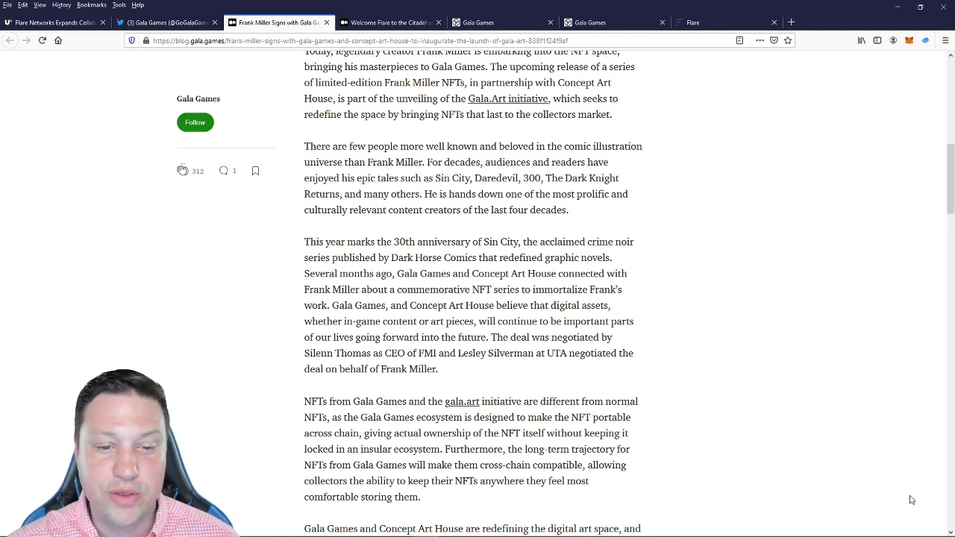
mouse_move(925, 508)
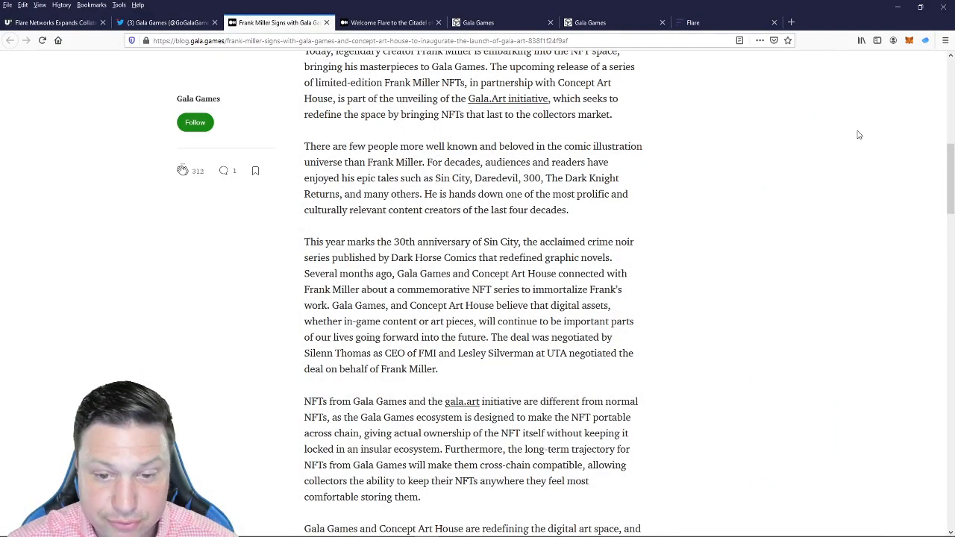
scroll(up, 3)
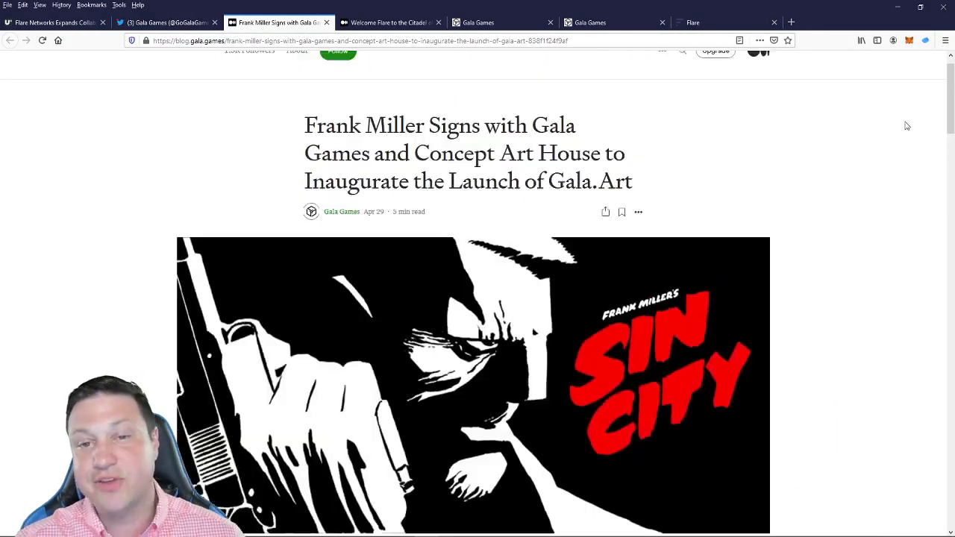
scroll(down, 3)
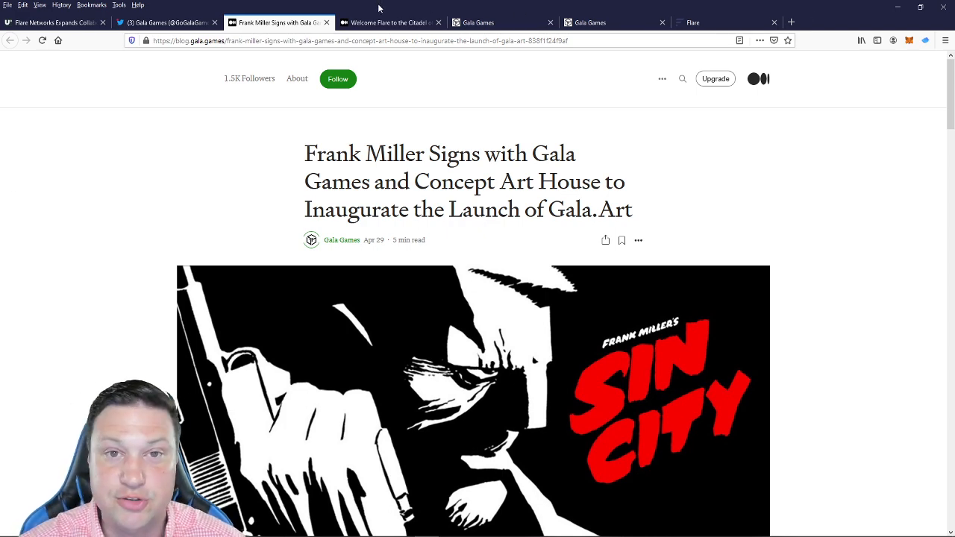
- Switch to the app.gala.games tab listing Town Star, Mirandus and Fortified
click(501, 22)
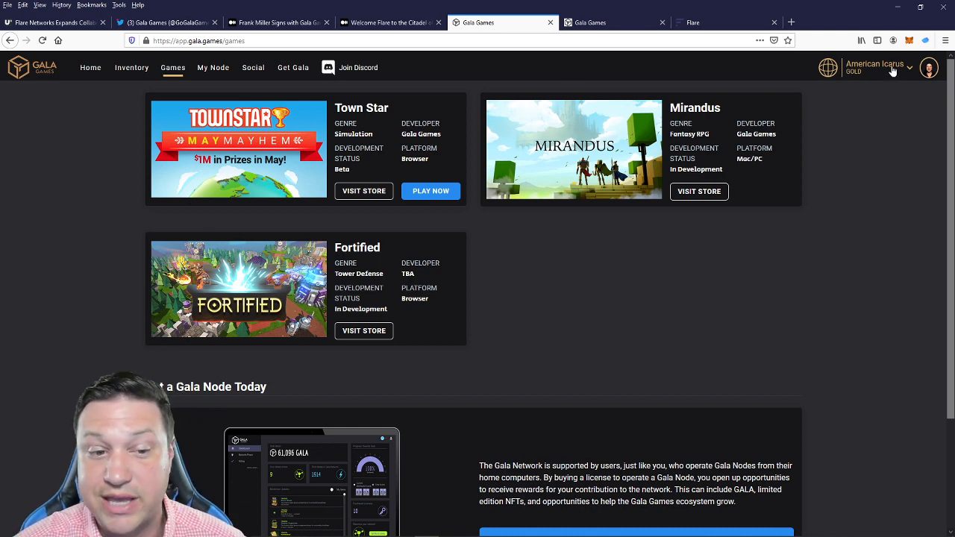
mouse_move(305, 118)
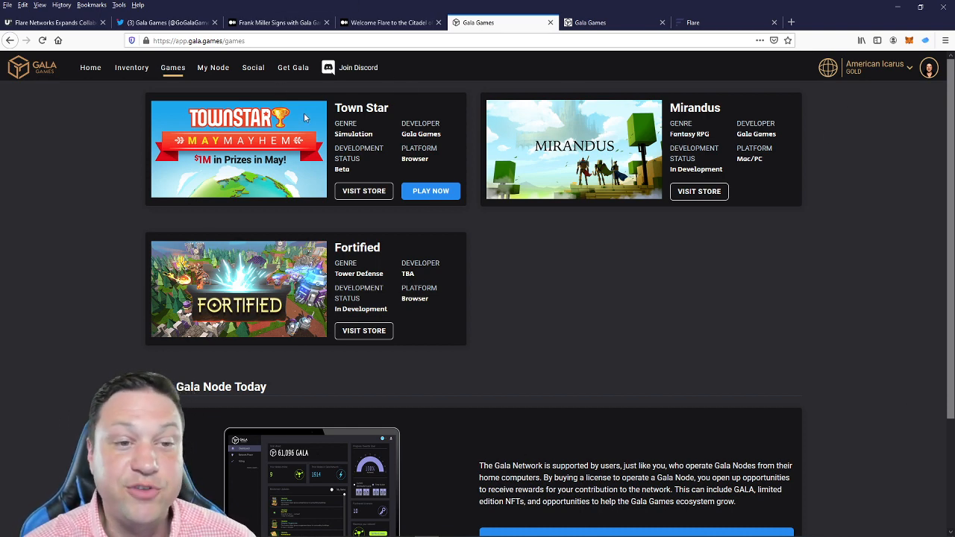
mouse_move(630, 74)
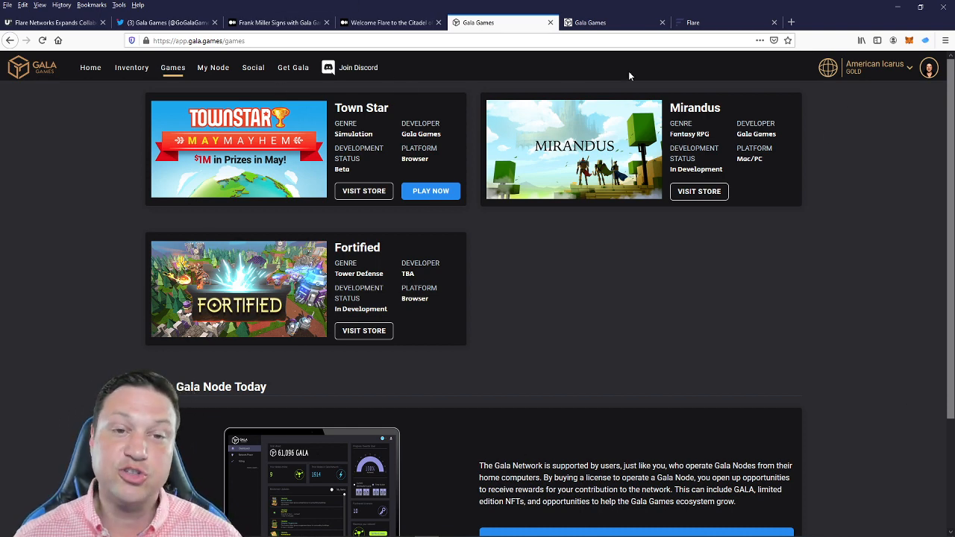